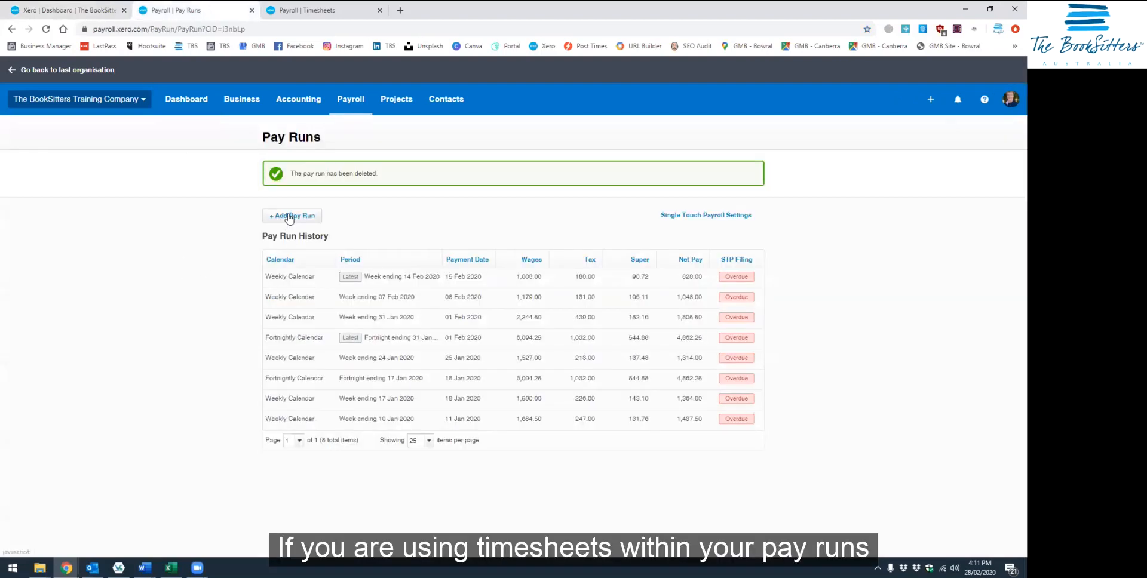
- Add a new pay run for 'Fortnightly Calendar: Fortnight ending 14 Feb 2020'
click(292, 215)
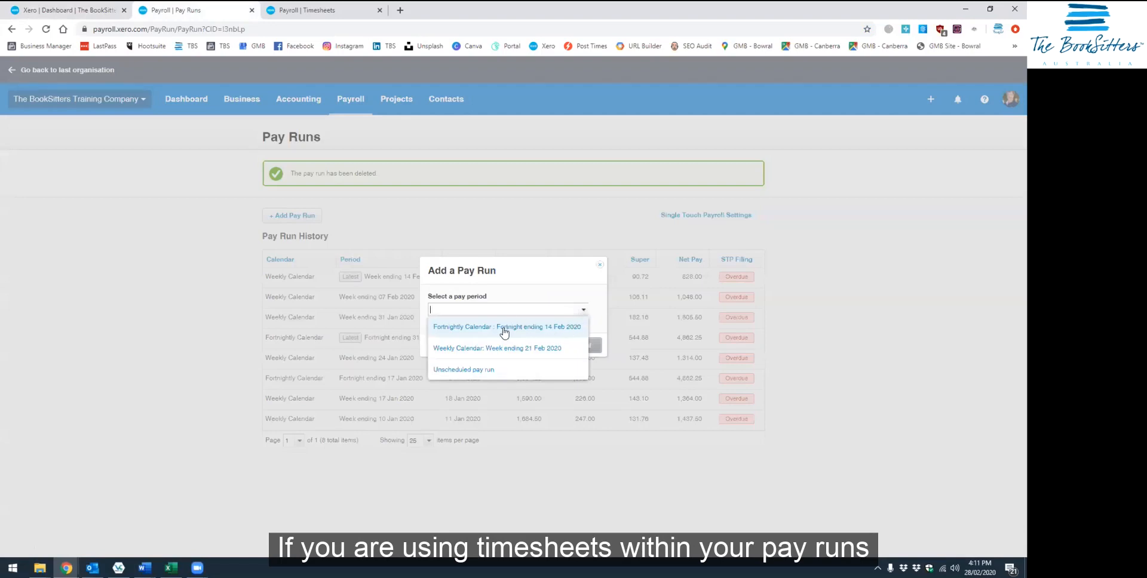
click(506, 328)
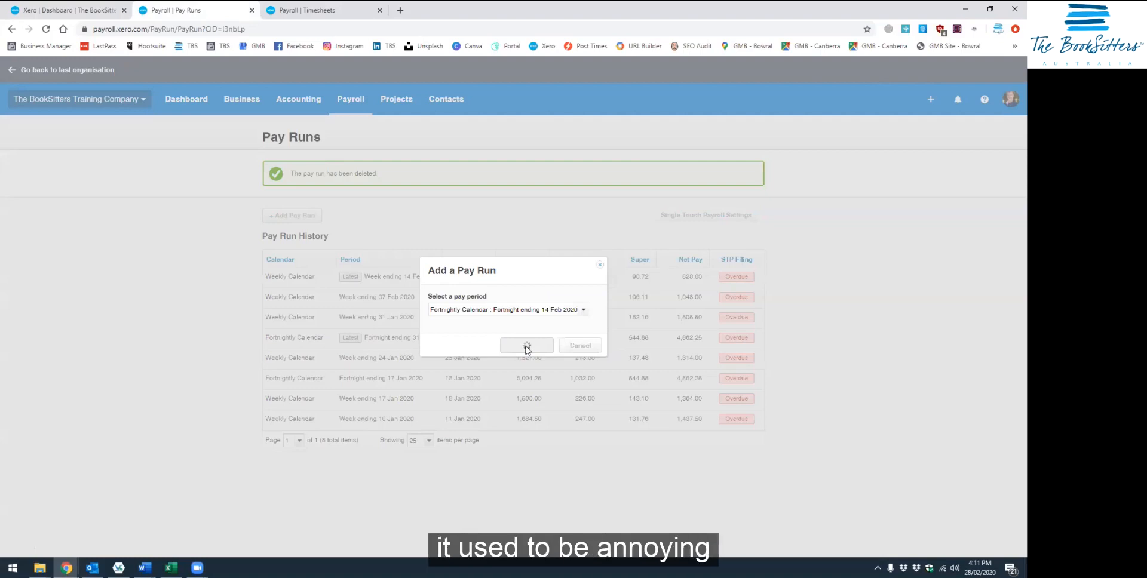
click(525, 345)
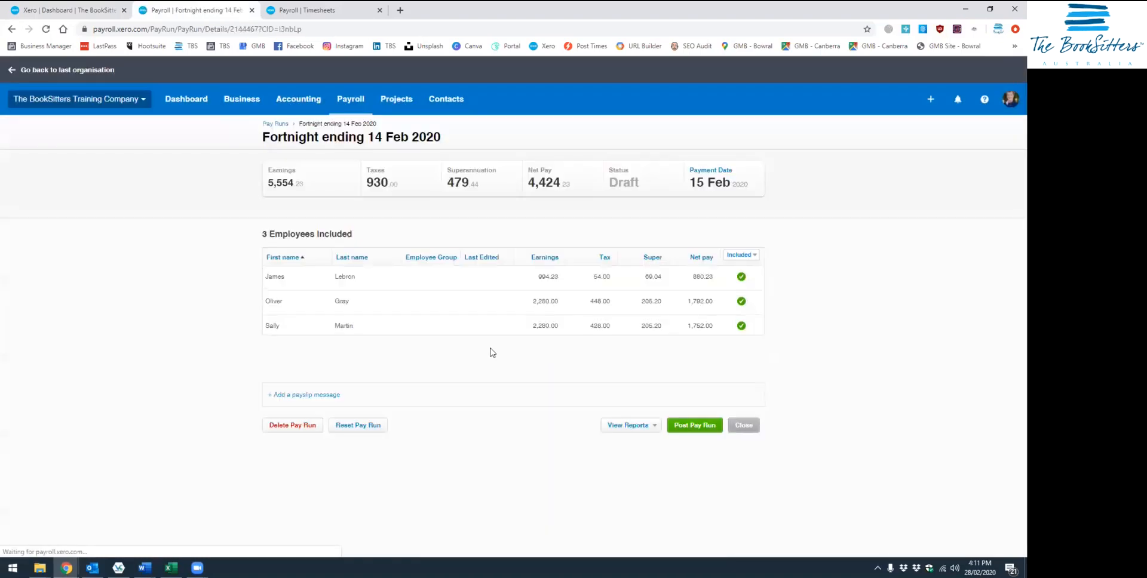
- Open James Lebron's payslip, then his 14 Feb fortnight timesheet in a new tab
click(275, 276)
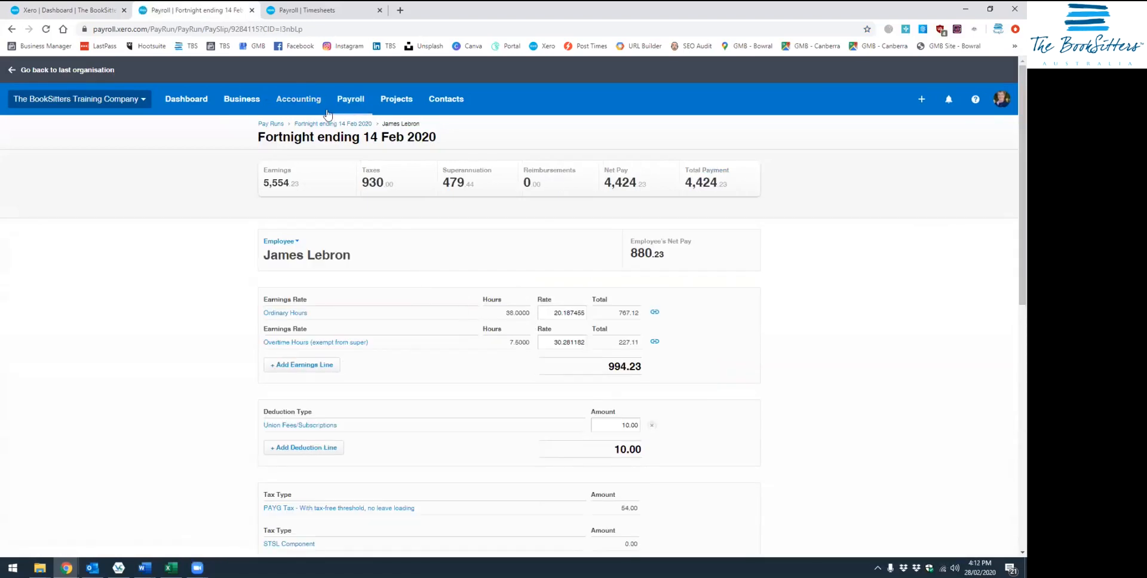
right_click(361, 218)
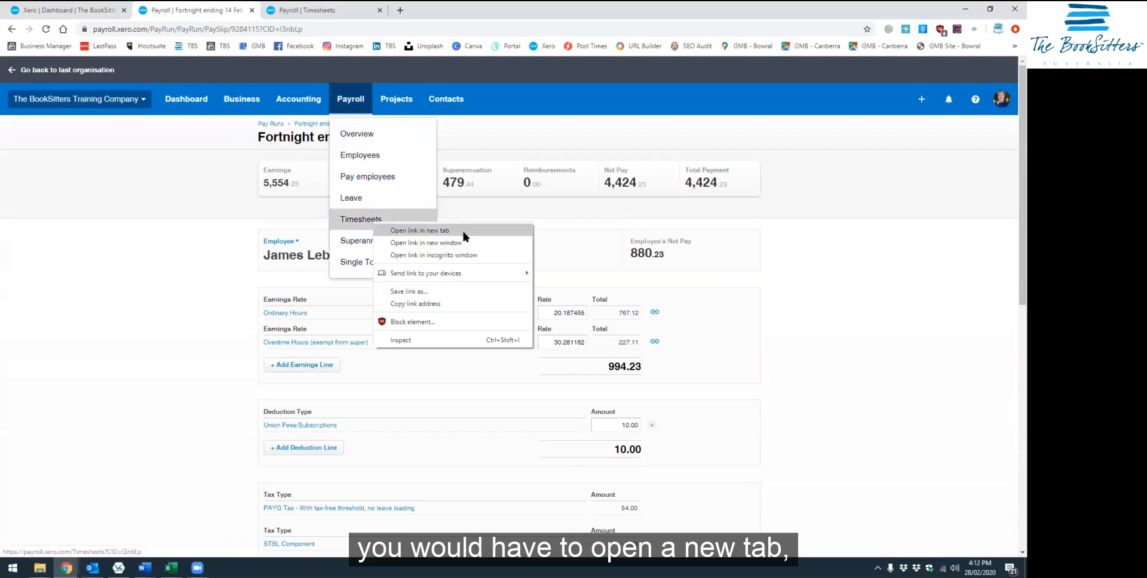
click(419, 231)
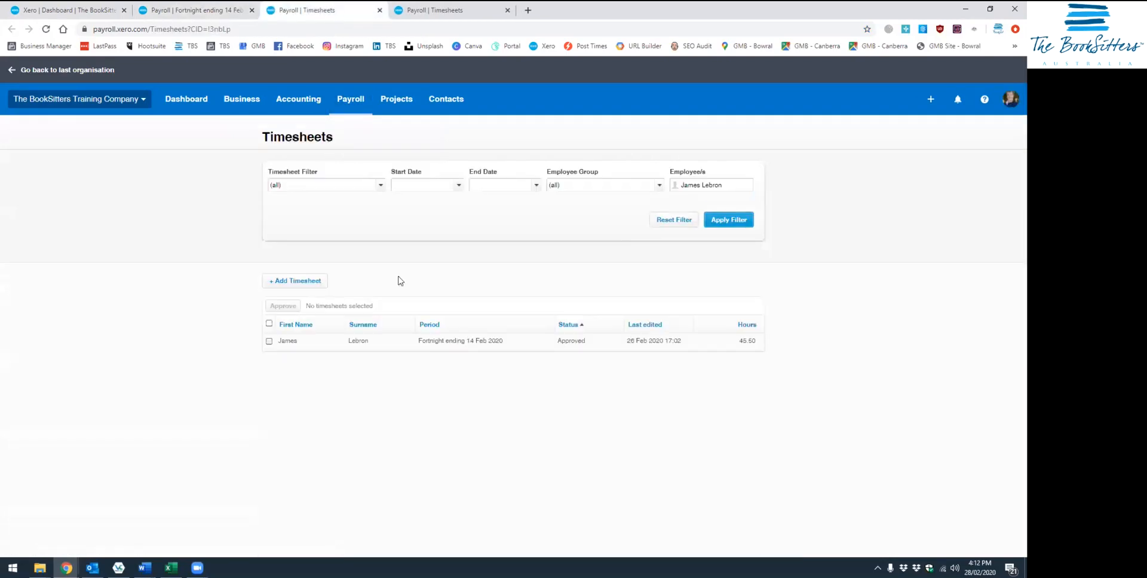
click(459, 341)
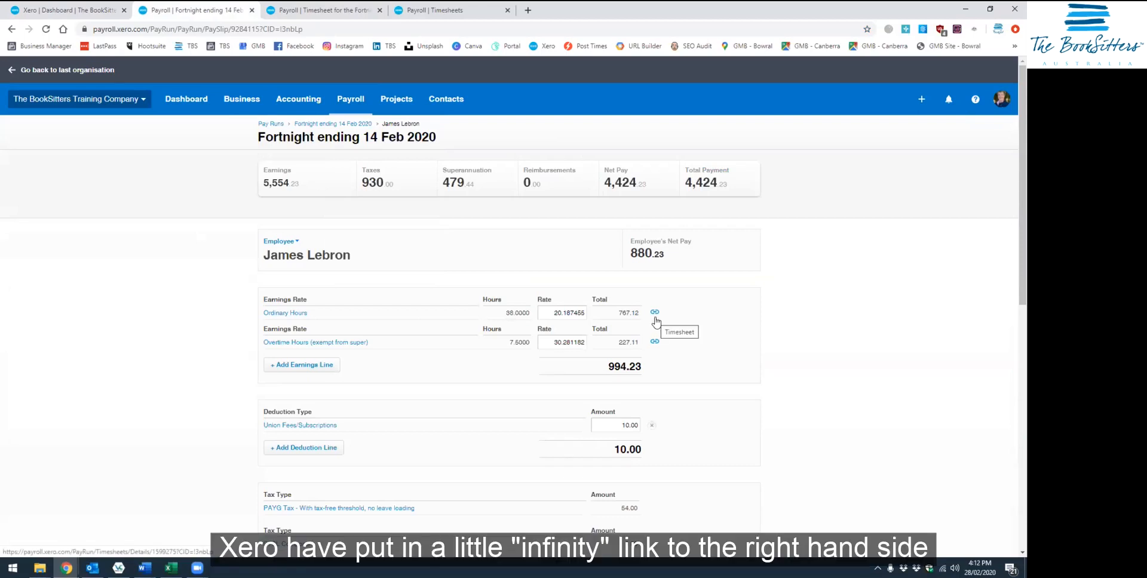
mouse_move(659, 324)
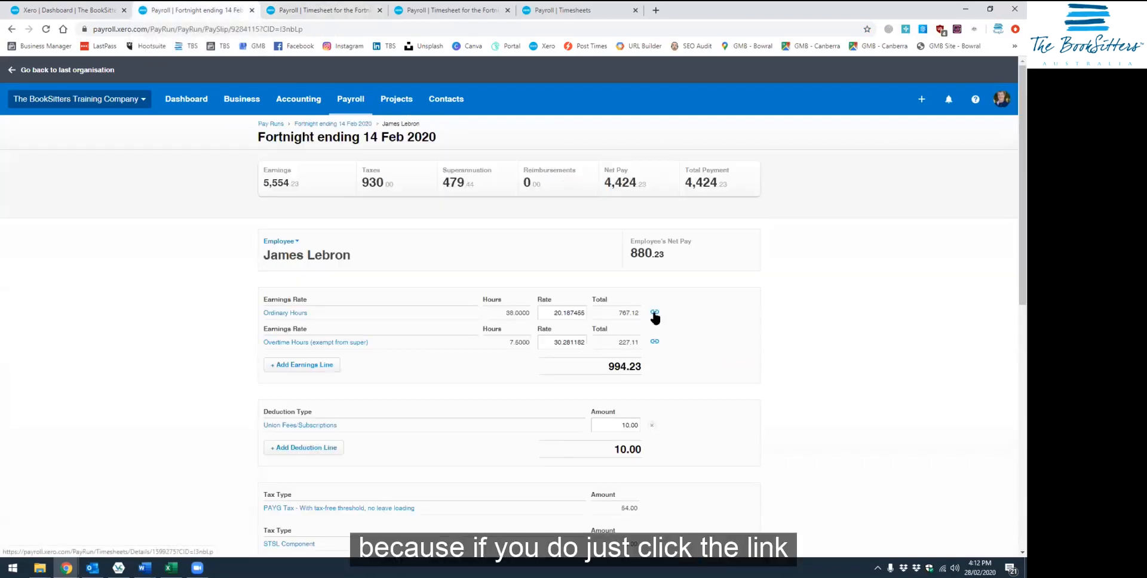
- Reopen James Lebron's payslip via the draft 14 Feb pay run, then go to the Dashboard
click(654, 312)
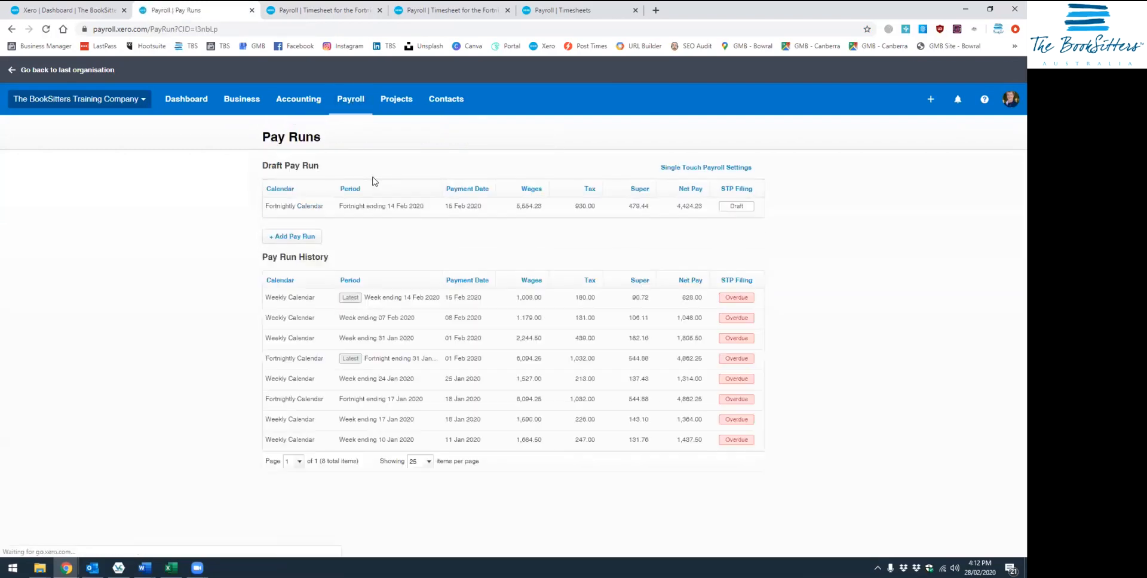
click(380, 205)
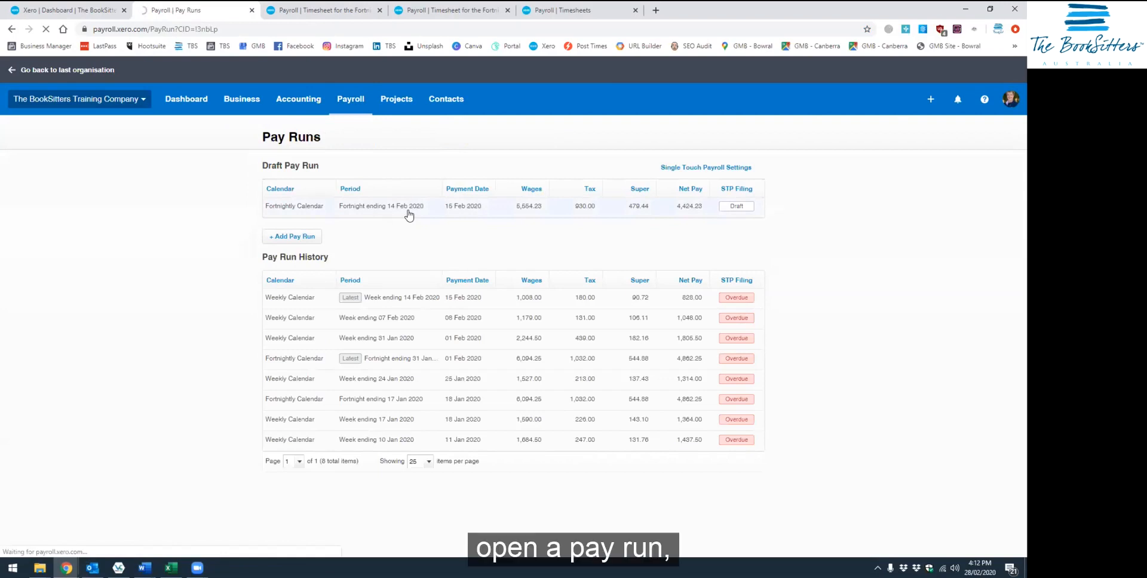
click(380, 206)
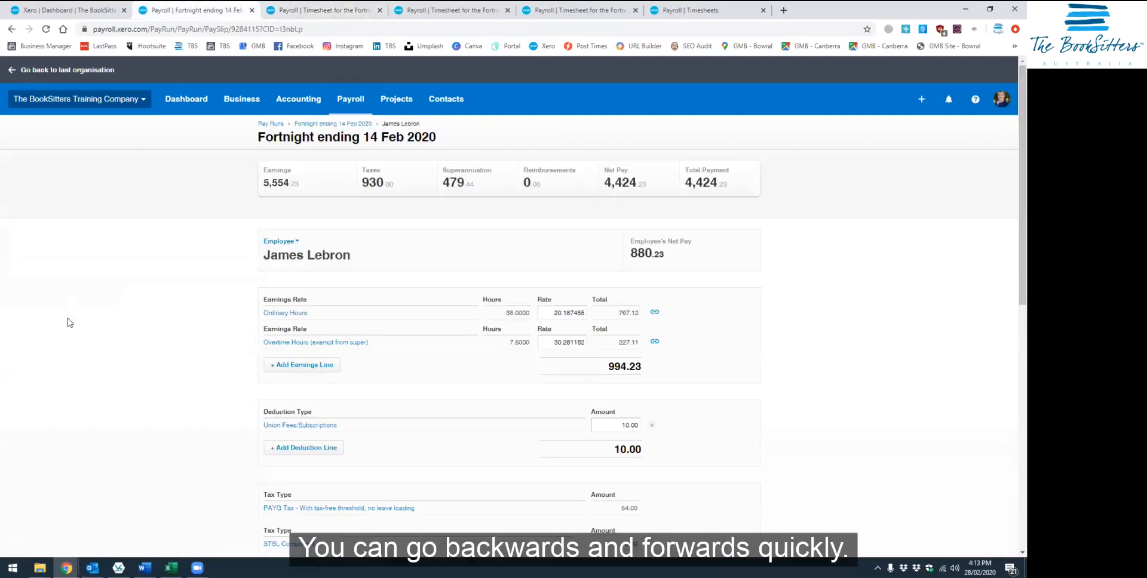
mouse_move(186, 99)
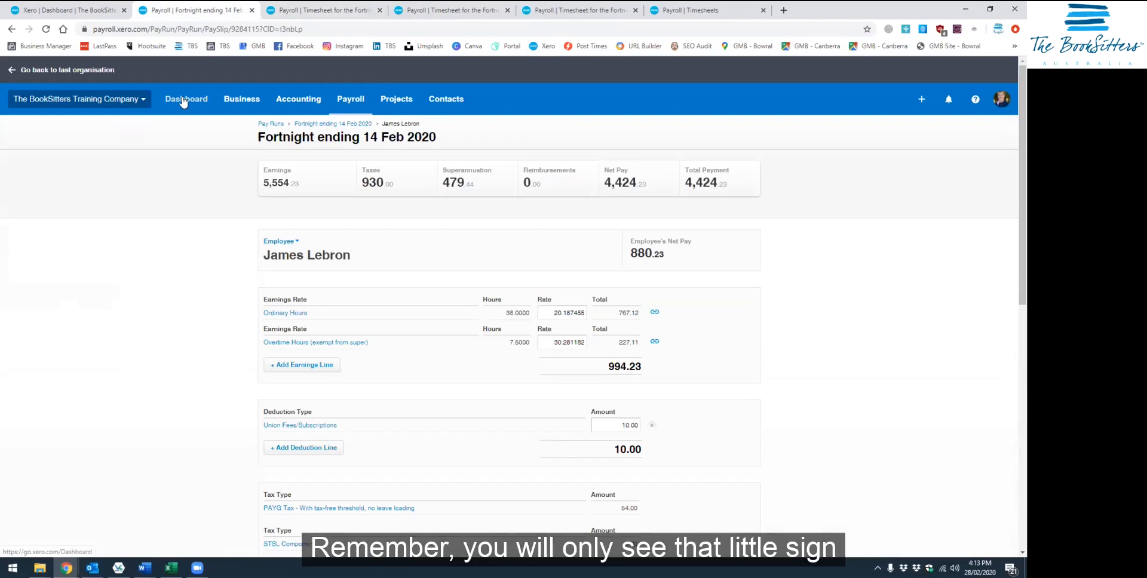
click(185, 99)
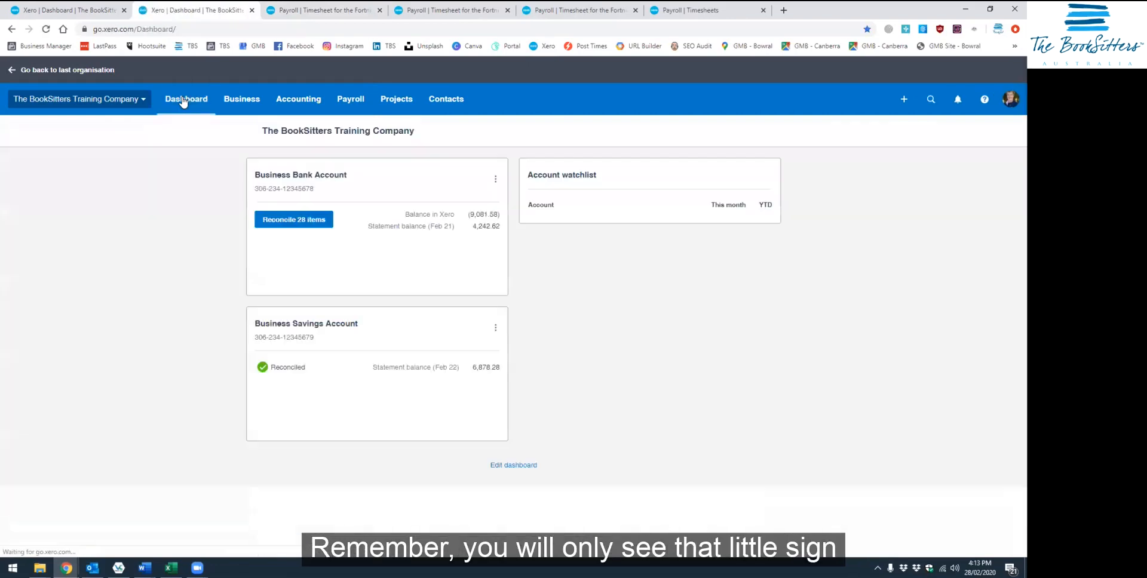